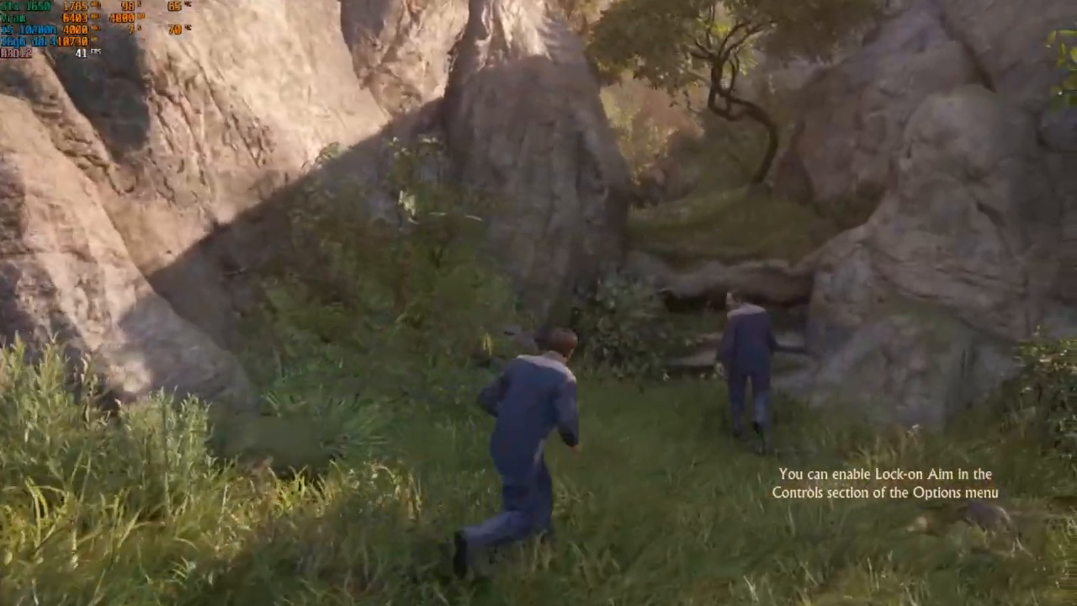
Walk the two suited characters forward through the rocky grassland to the large tree.
key(w)
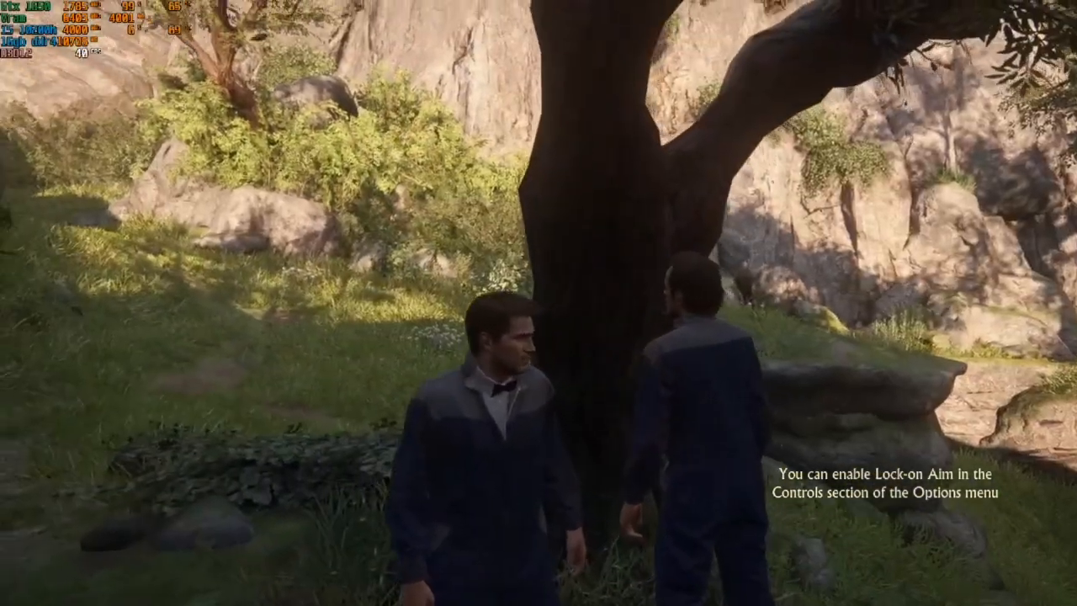
mouse_move(538, 303)
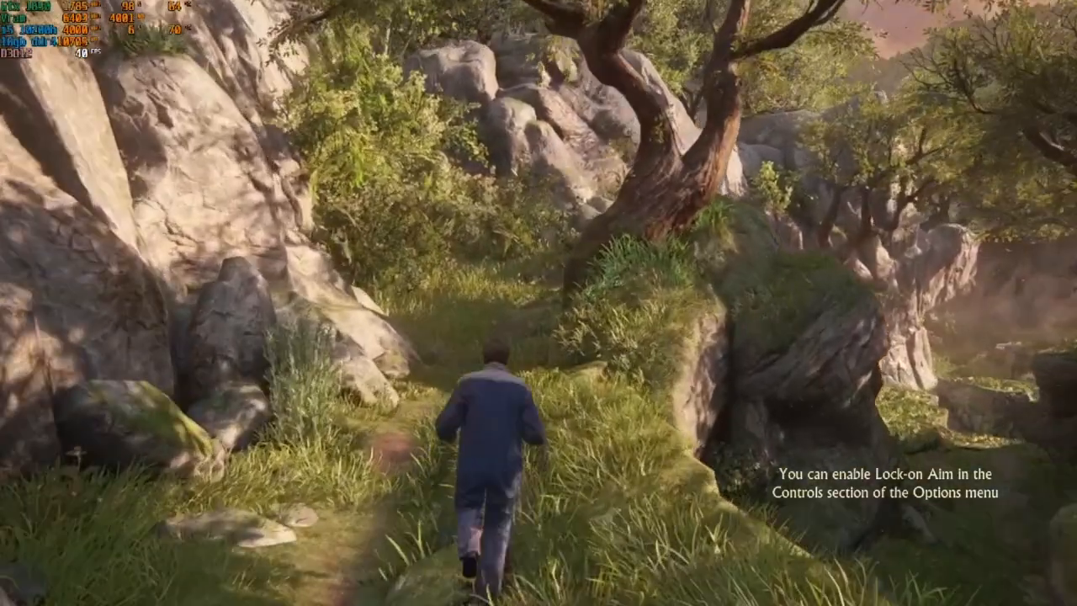
mouse_move(538, 303)
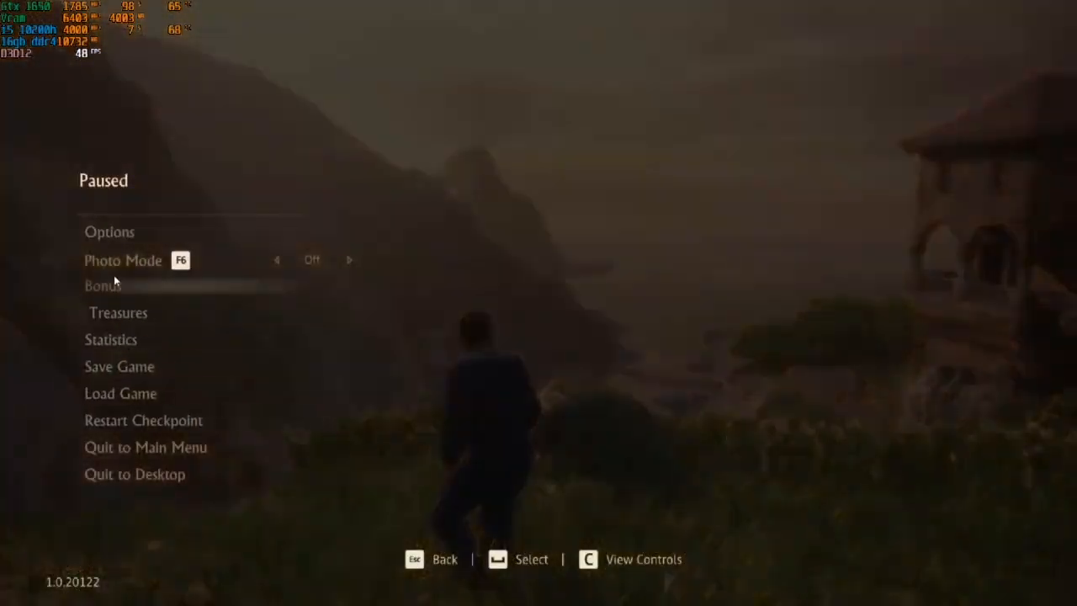
Open the pause menu's Options > Display page to review resolution and AMD FSR 2 Quality.
click(109, 232)
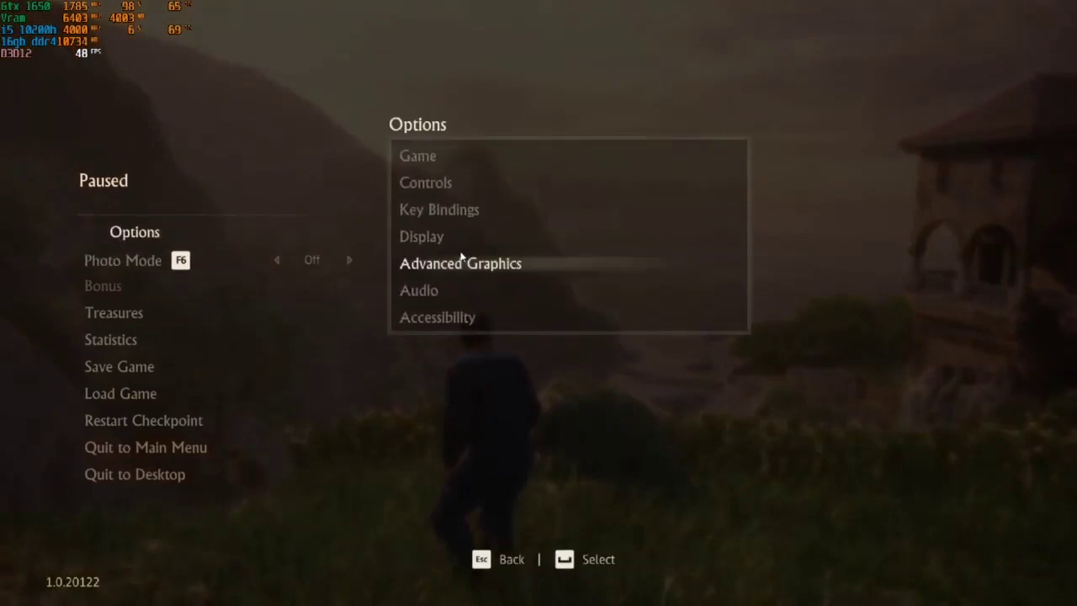
click(460, 262)
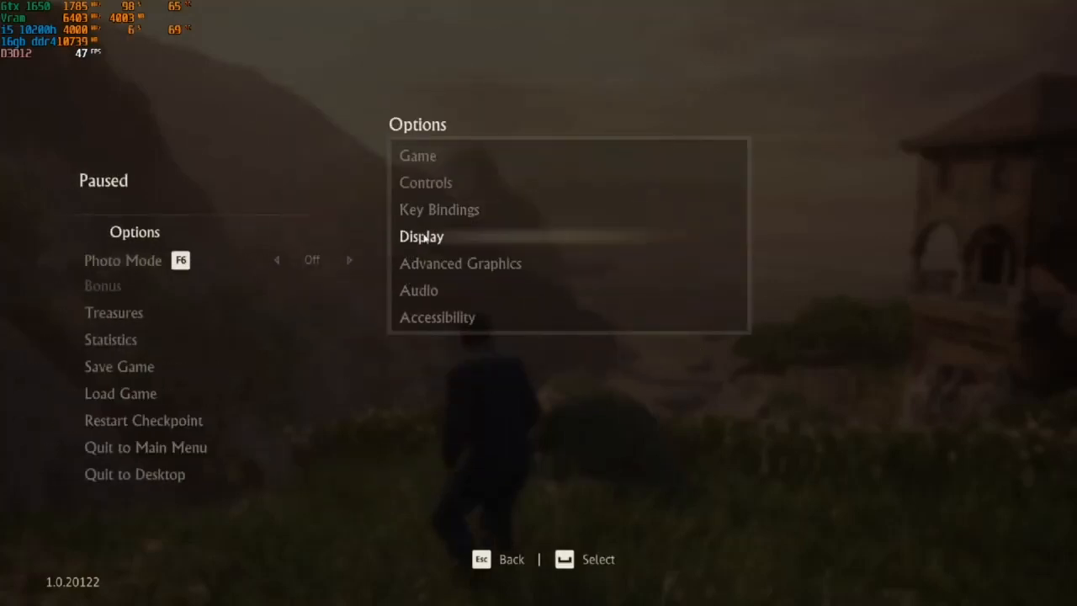
click(422, 235)
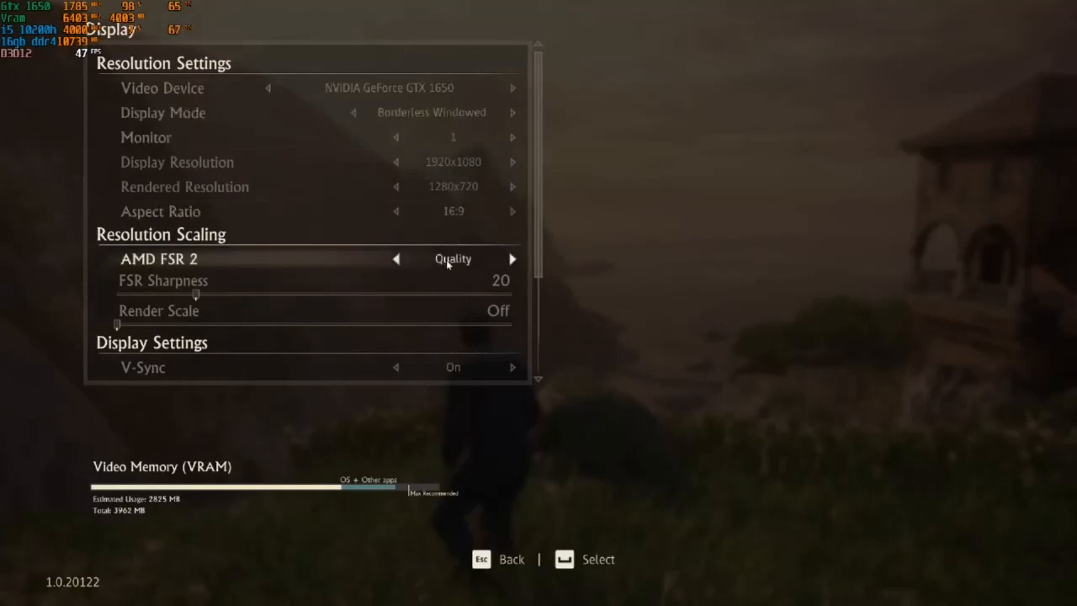
mouse_move(418, 356)
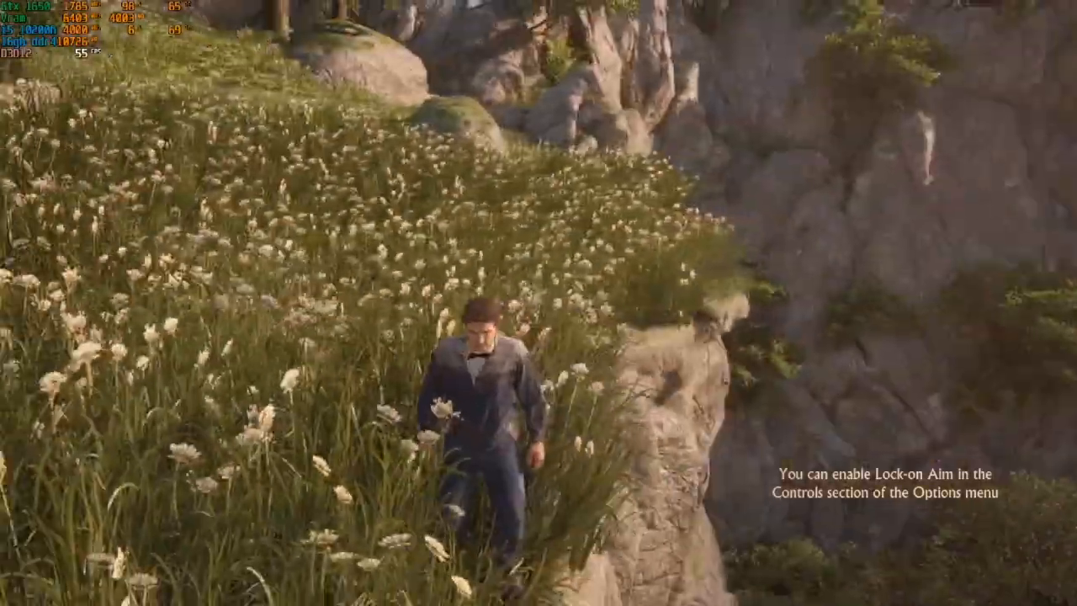
key(w)
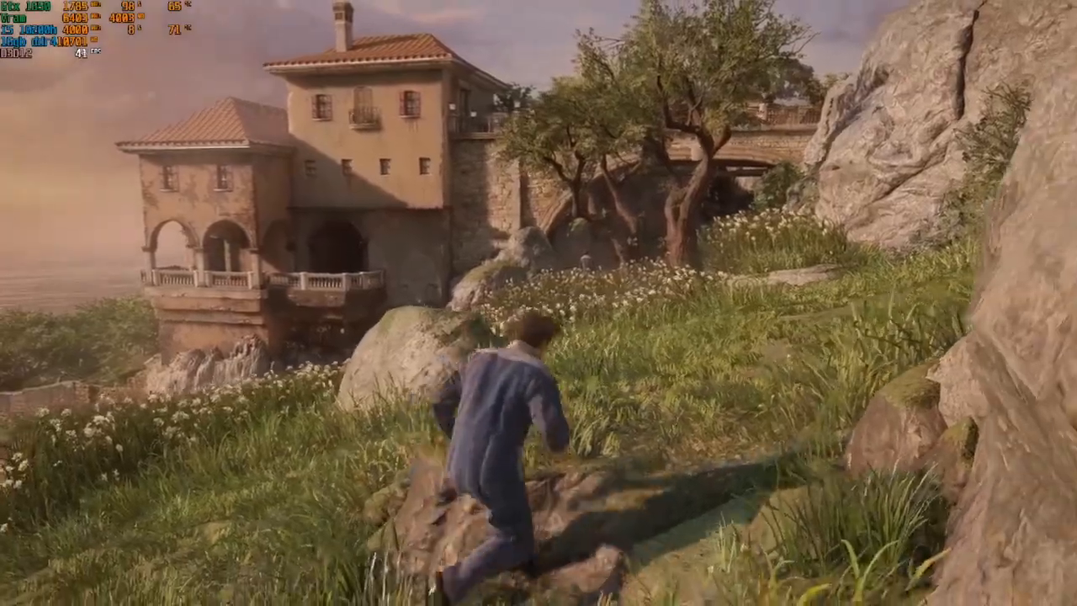
key(w)
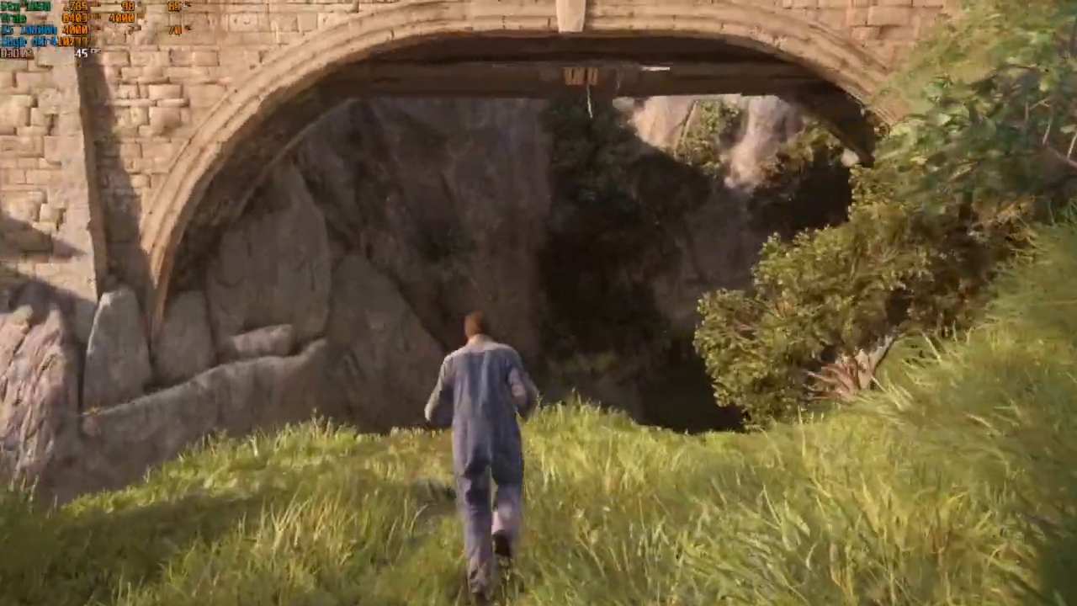
key(w)
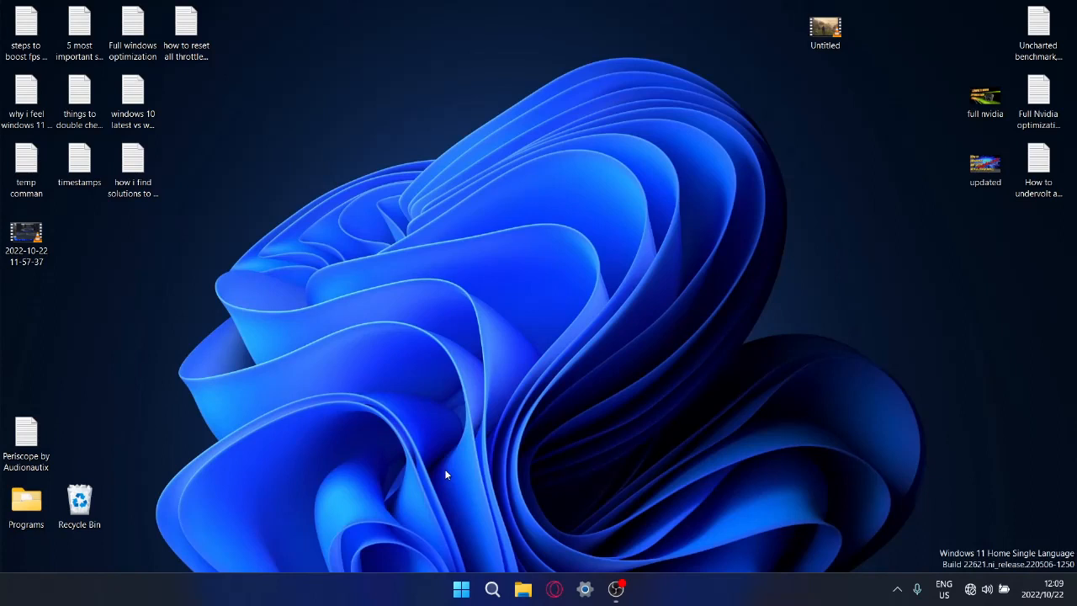
mouse_move(484, 513)
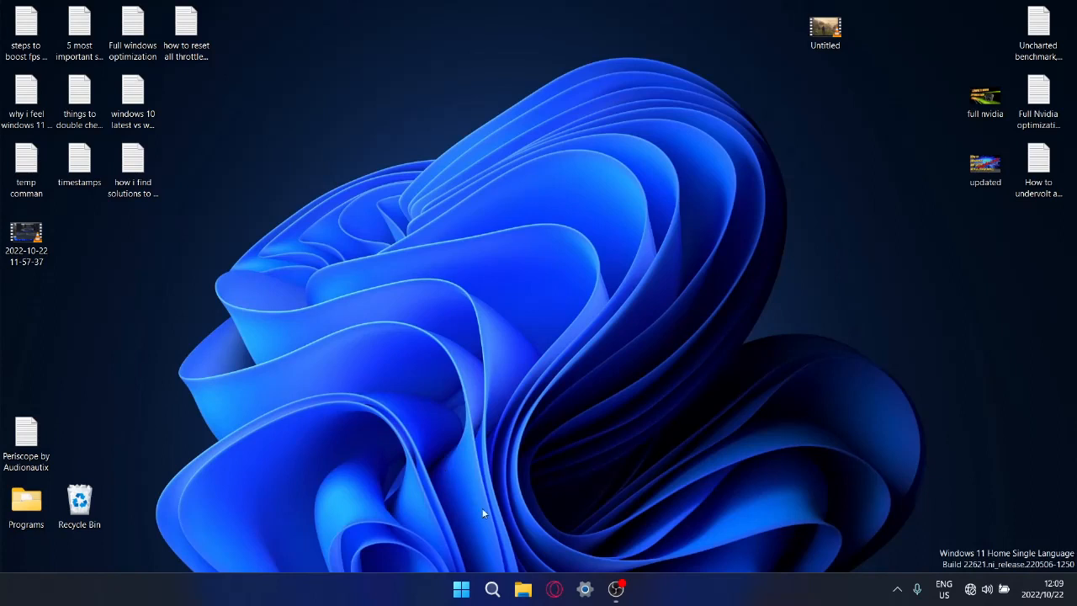
Browse This PC to Local Disk (C:) > Games > Uncharted Legacy of Thieves Collection.
click(523, 588)
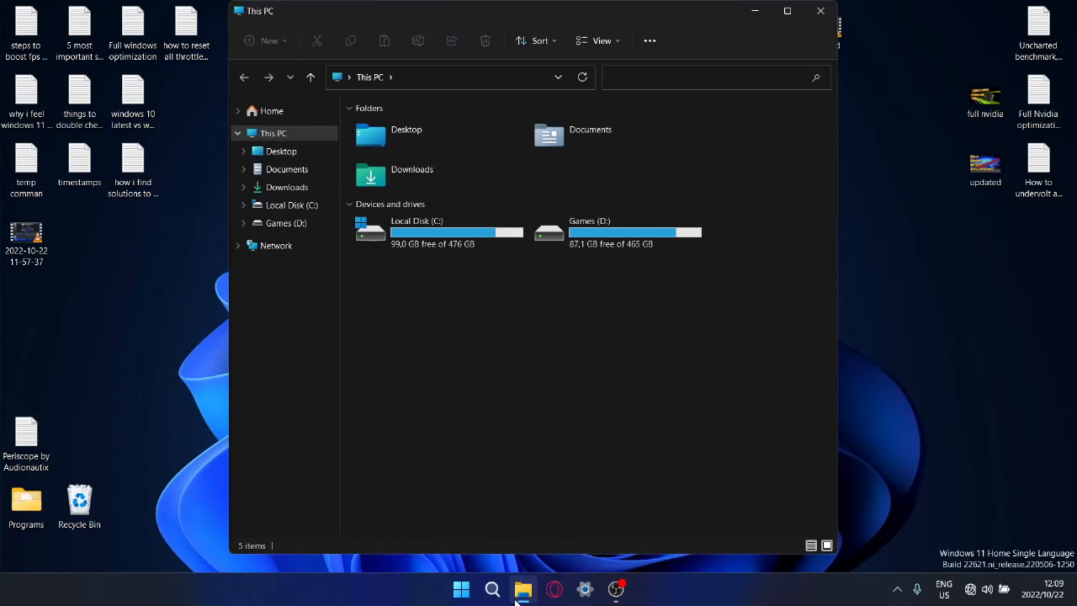
mouse_move(570, 596)
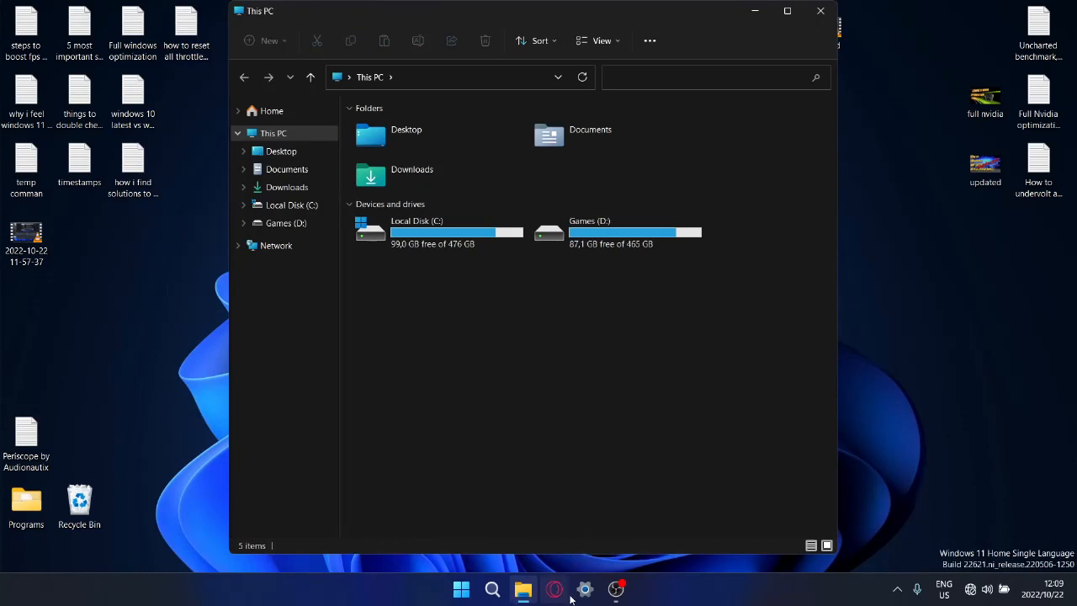
double_click(416, 231)
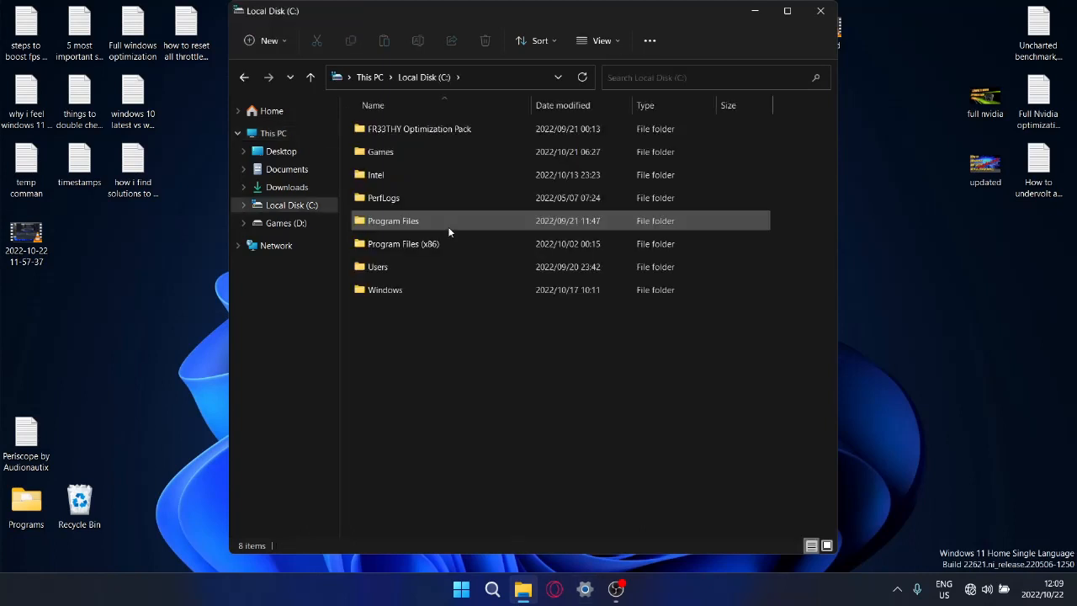
double_click(380, 152)
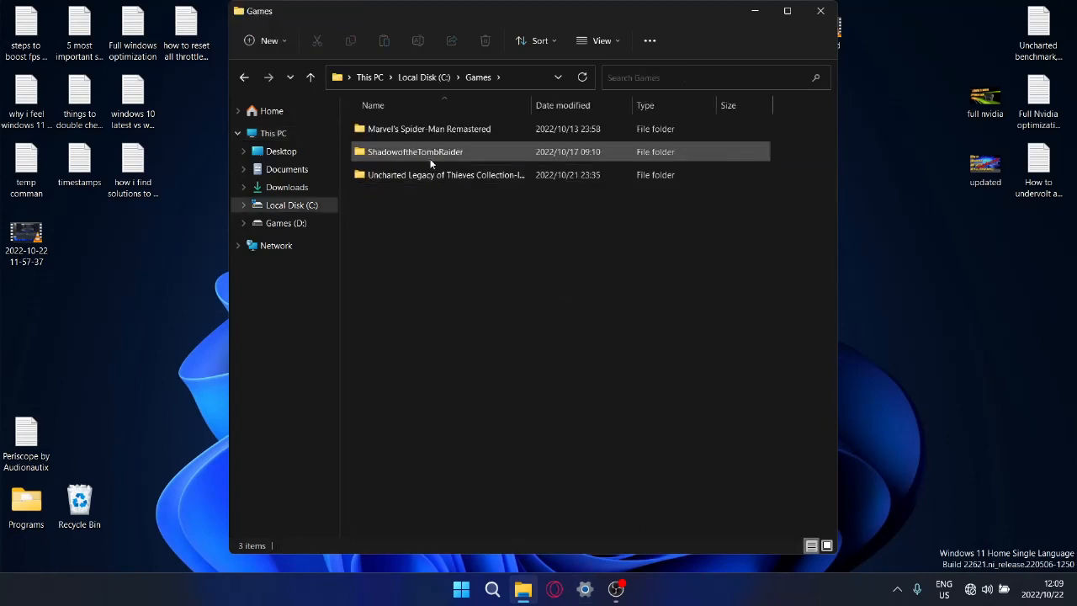
double_click(446, 174)
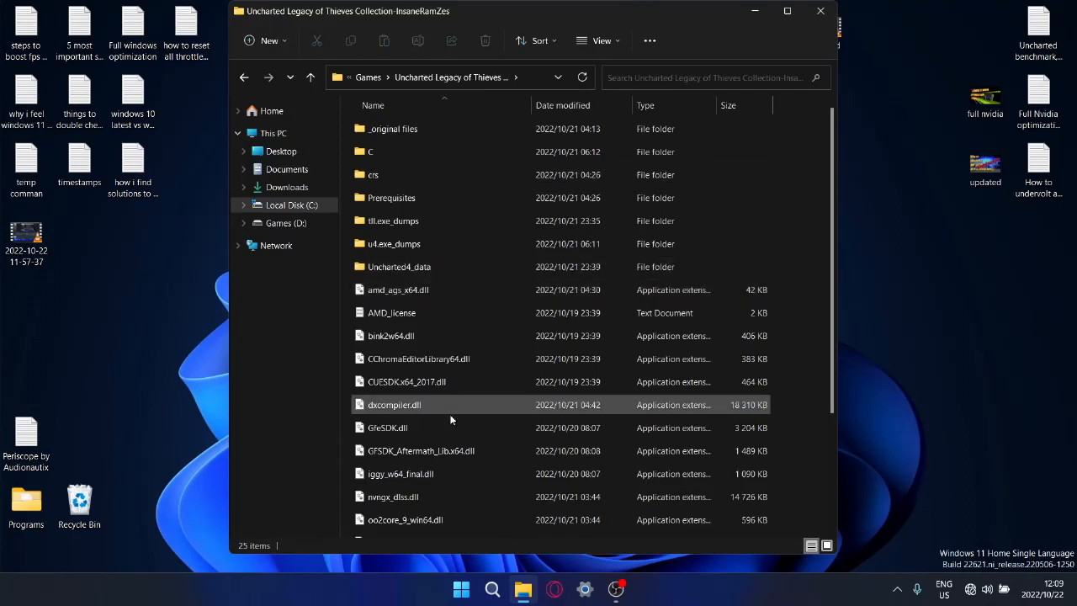
Check u4.exe's Run with priority levels, close Explorer, and reveal the hidden tray icons.
scroll(down, 3)
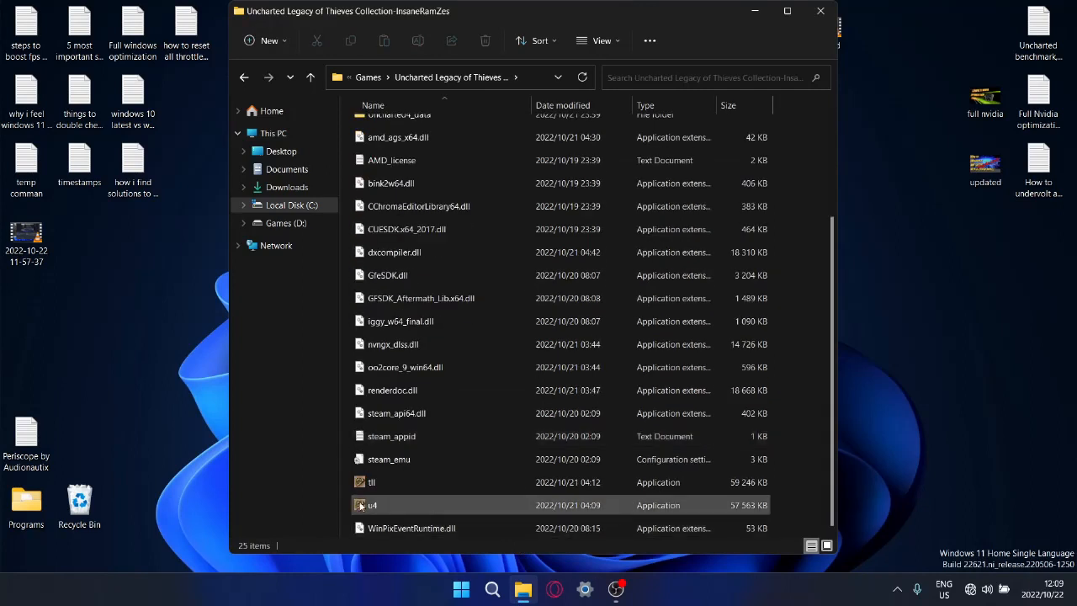
right_click(372, 505)
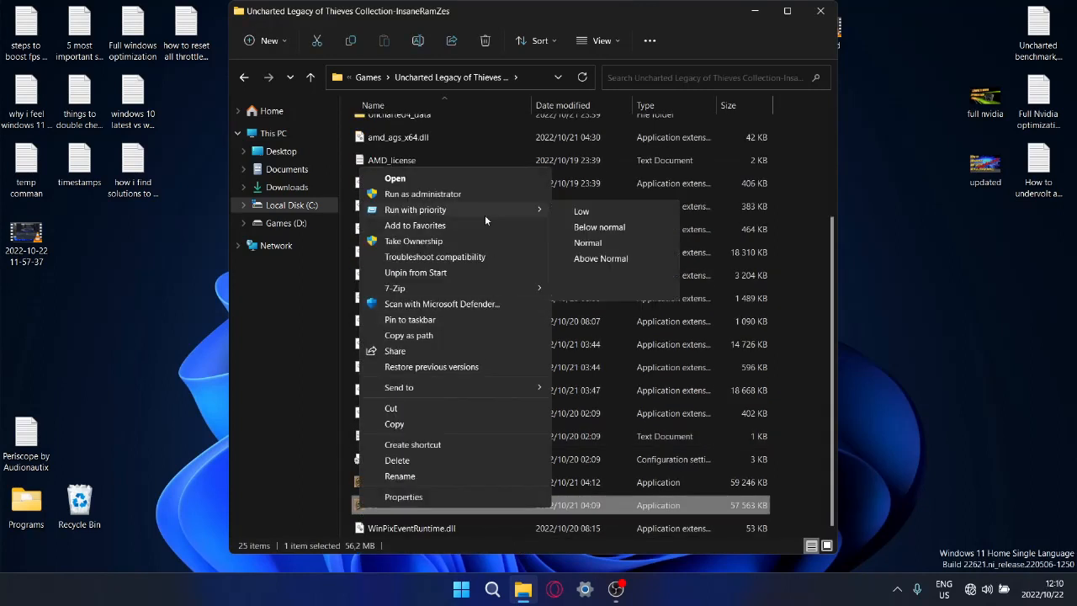
mouse_move(422, 193)
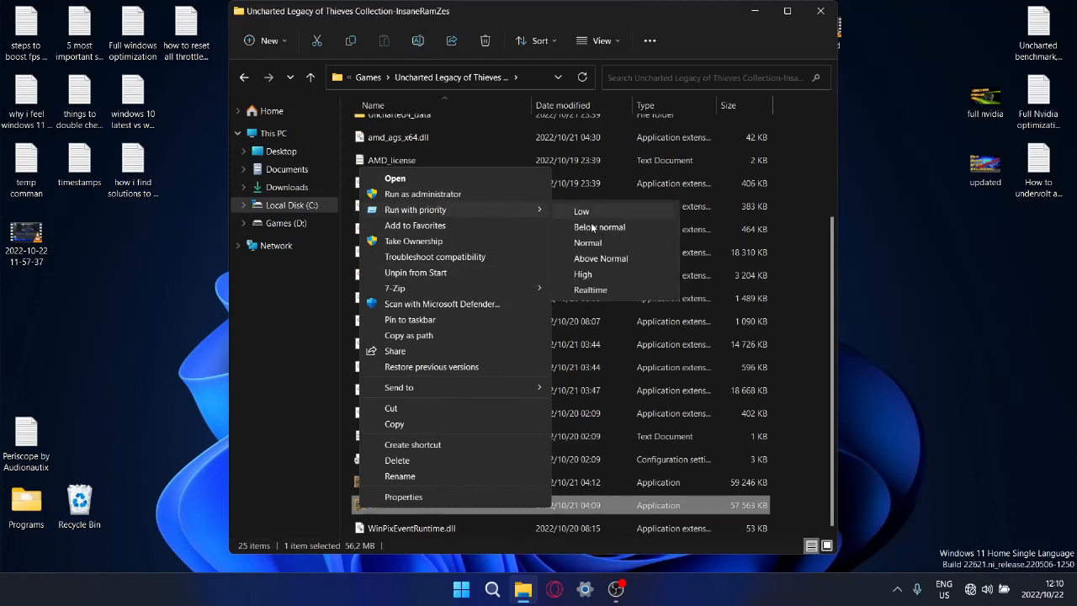
mouse_move(590, 290)
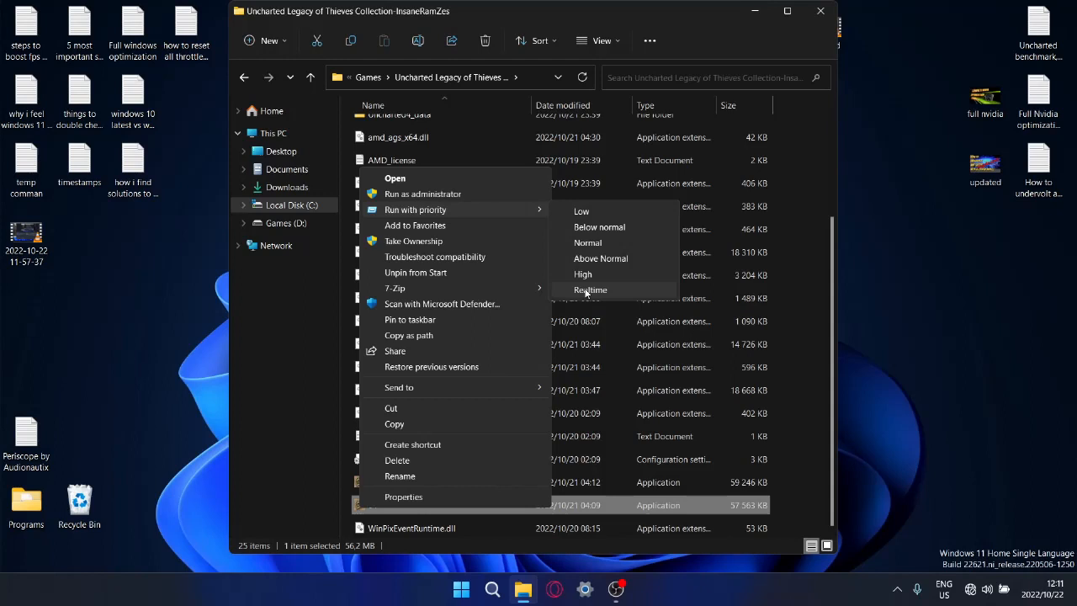
mouse_move(591, 292)
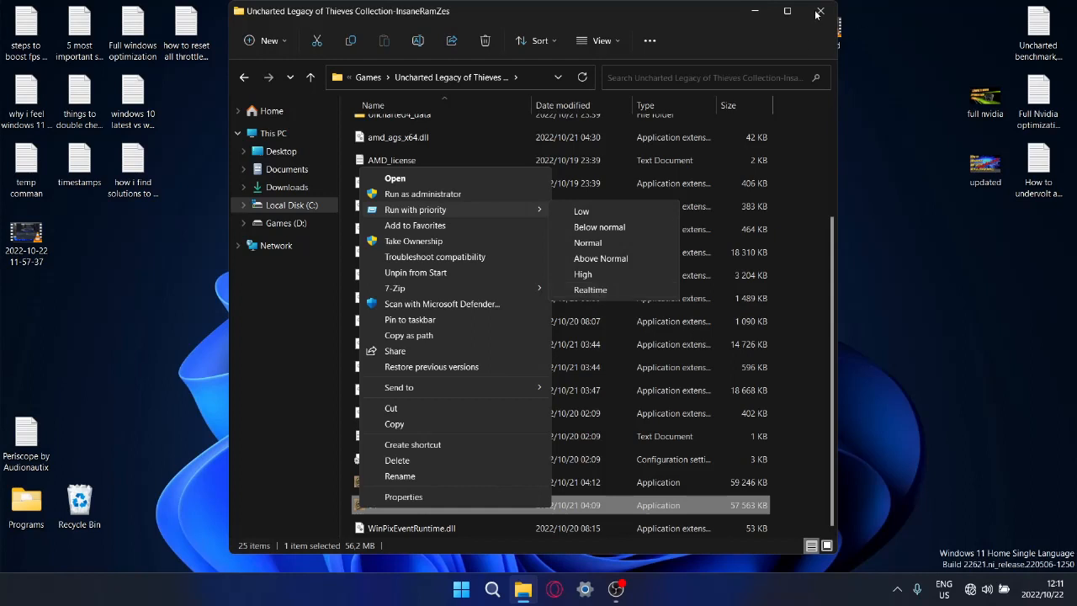
click(819, 11)
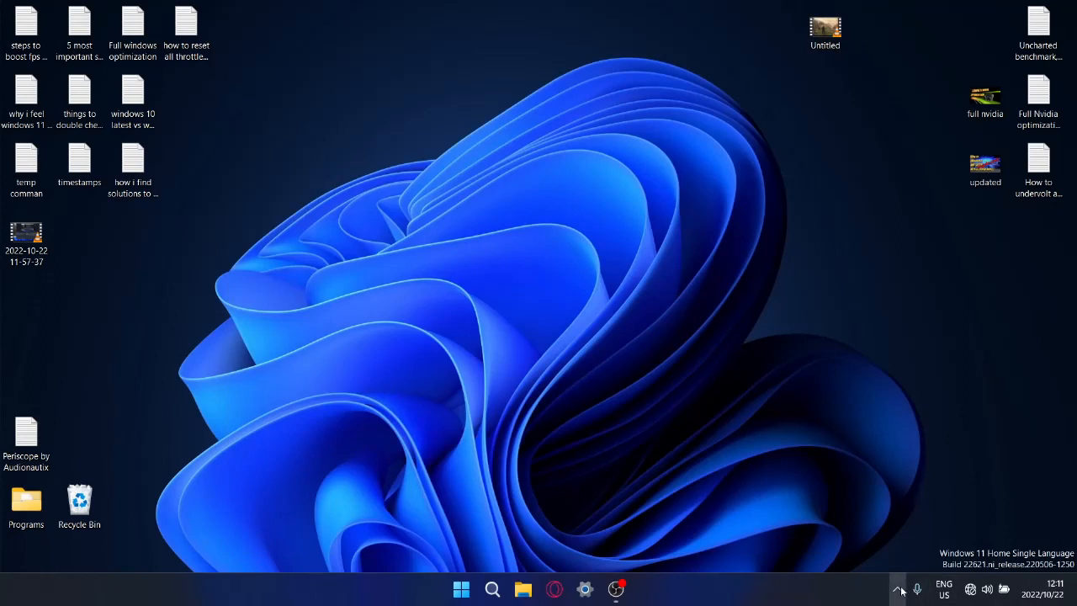
click(898, 589)
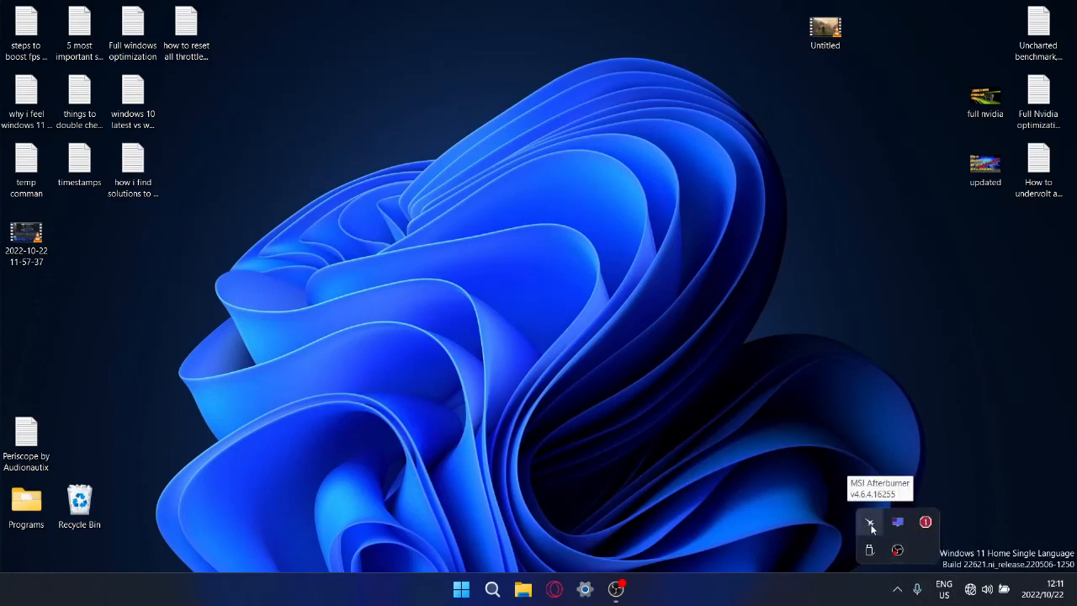
Cap RivaTuner's u4.exe profile at a 55 fps framerate limit and minimize RTSS to the tray.
click(870, 526)
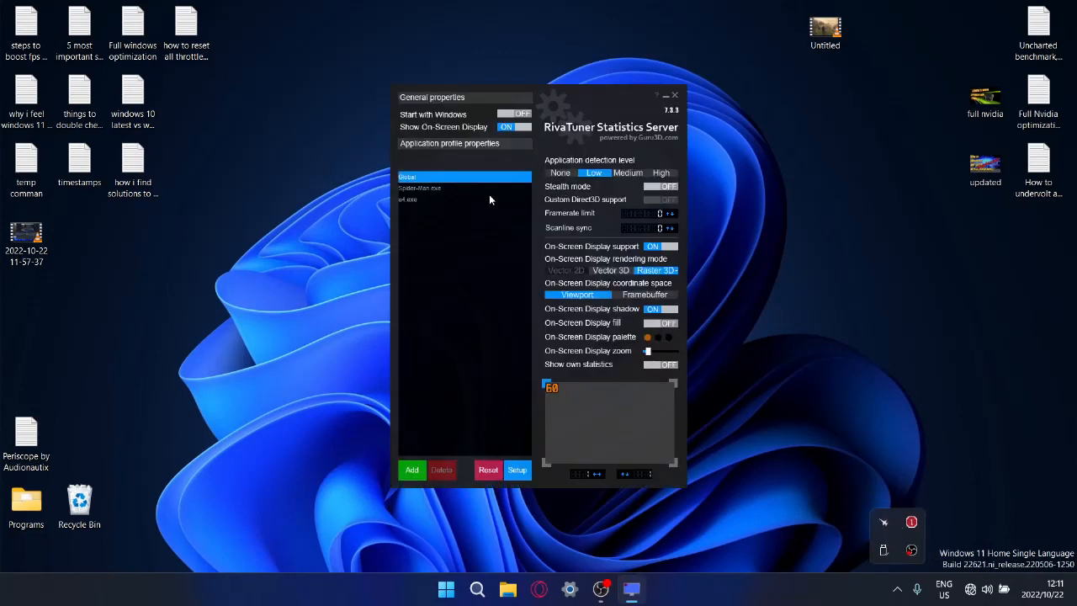
mouse_move(412, 206)
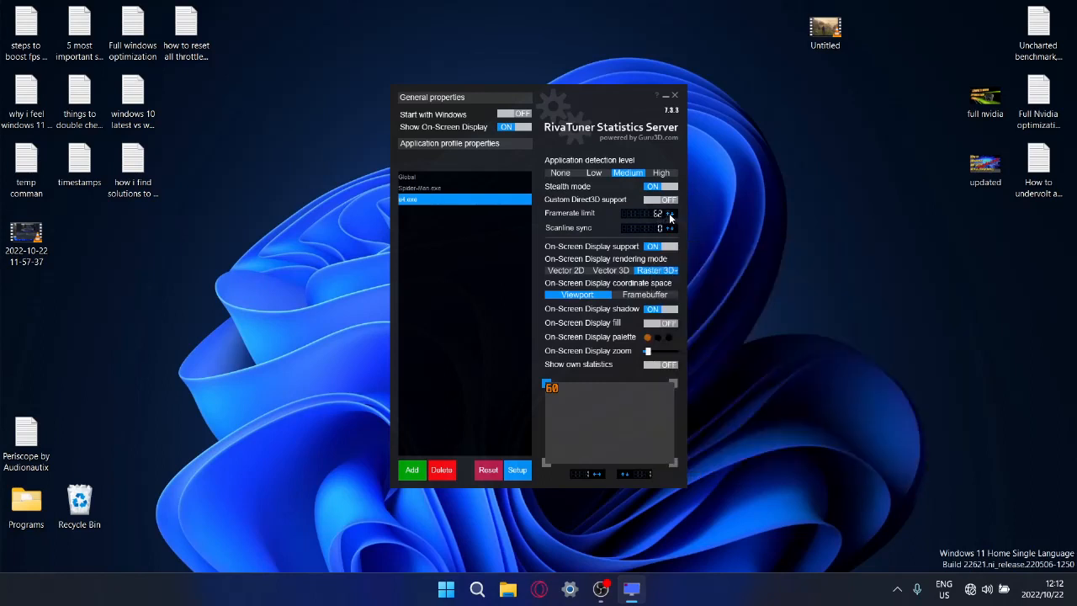
click(671, 213)
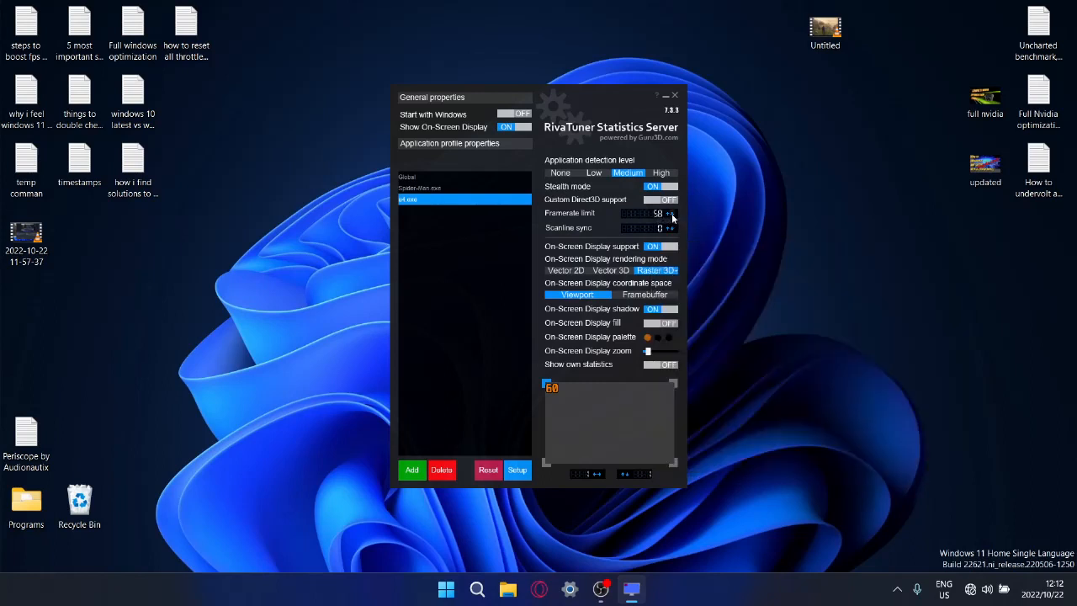
mouse_move(657, 219)
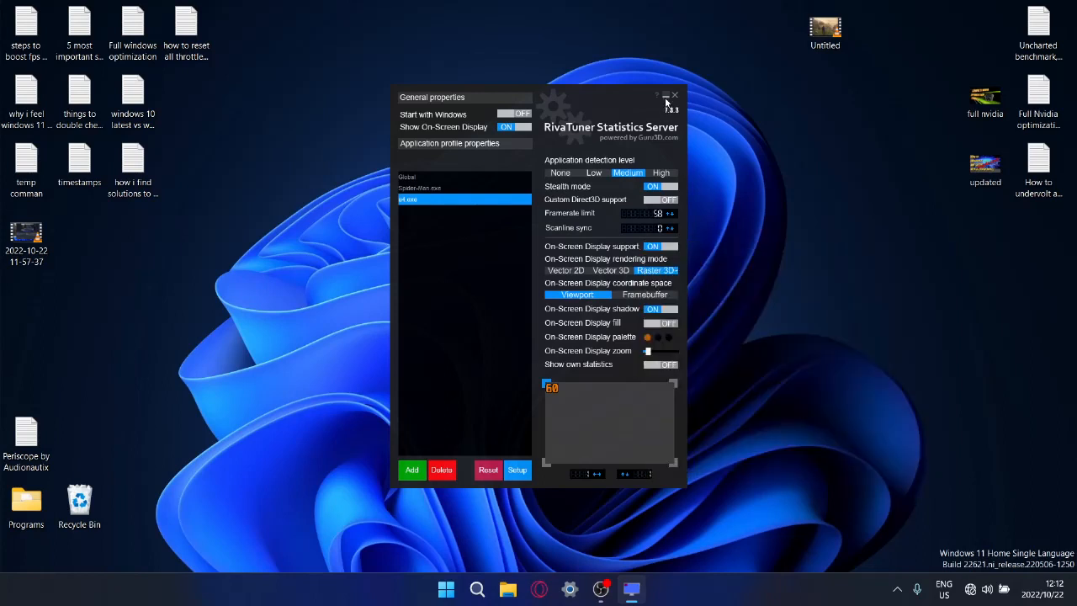
mouse_move(664, 95)
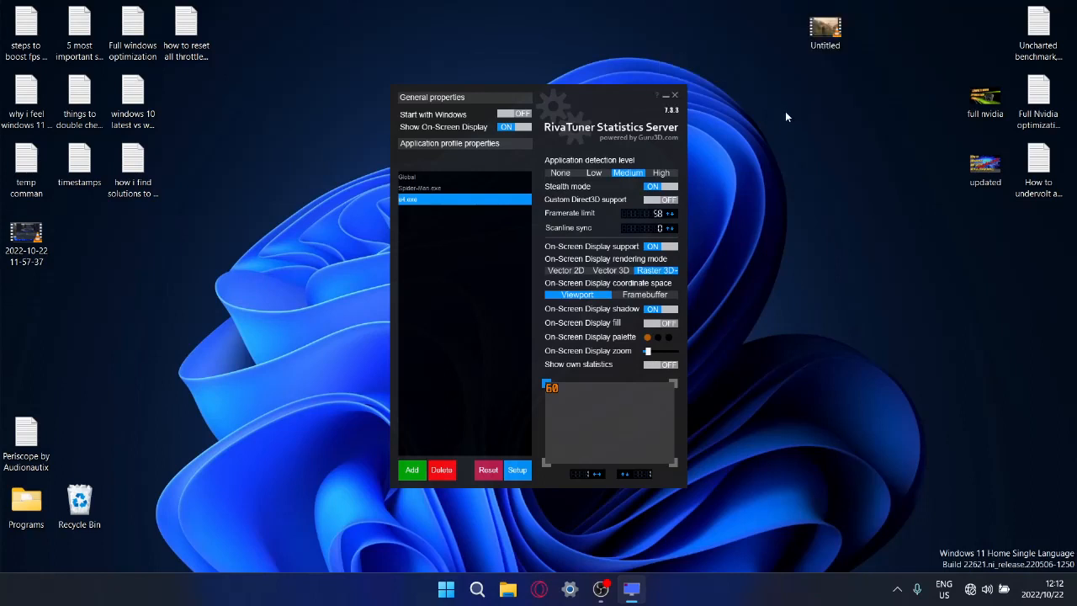
mouse_move(683, 150)
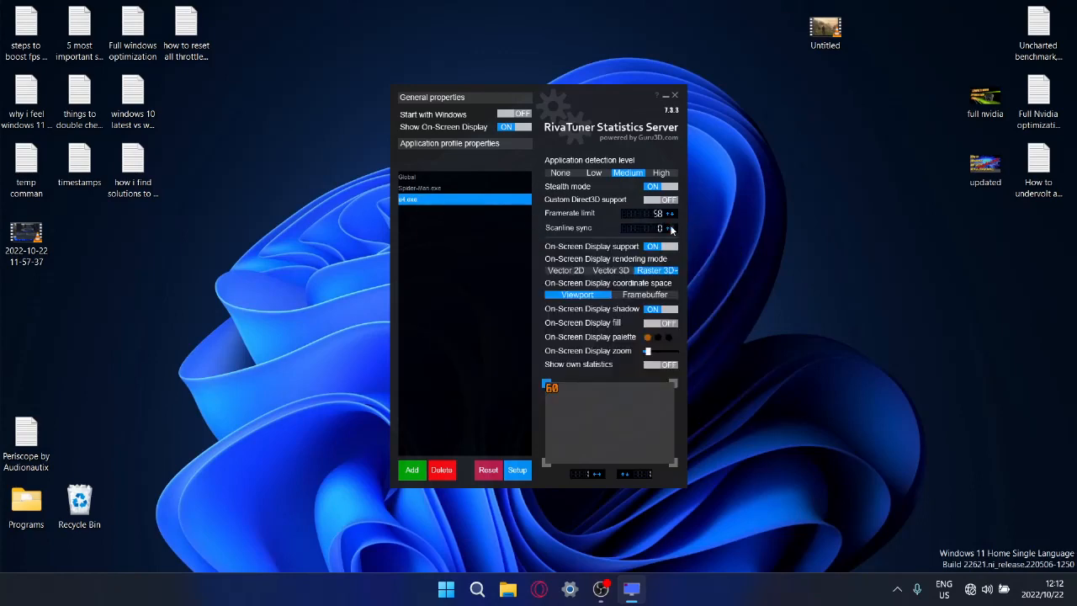
click(671, 213)
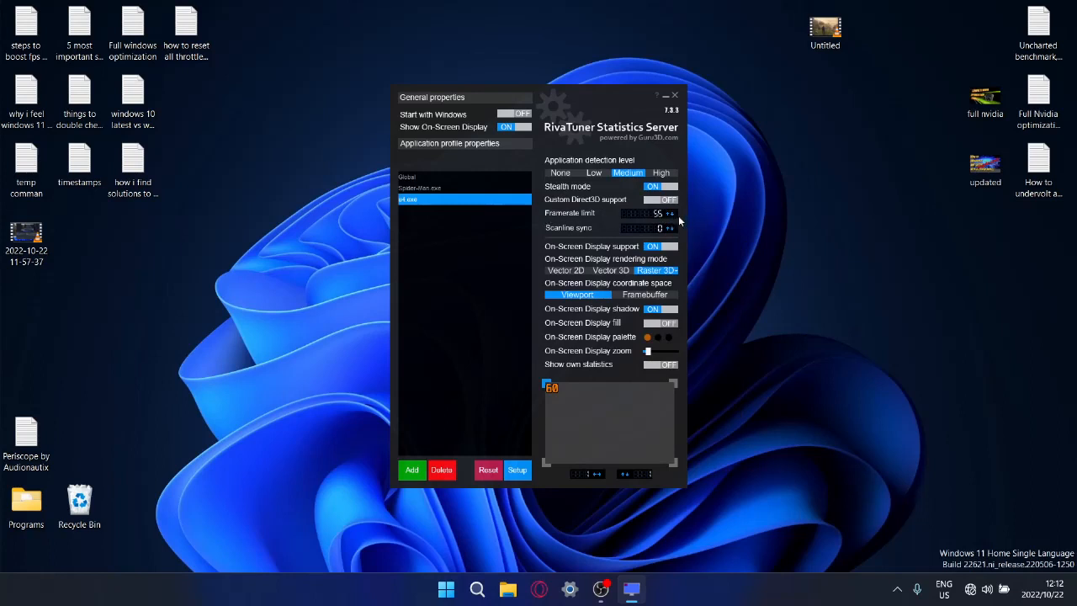
mouse_move(664, 95)
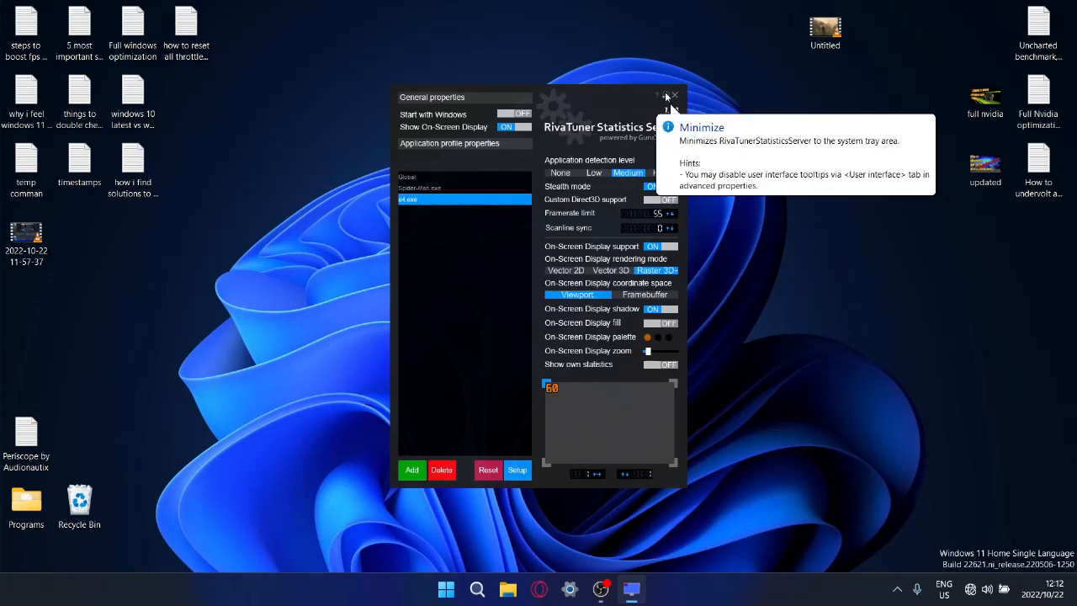
mouse_move(656, 213)
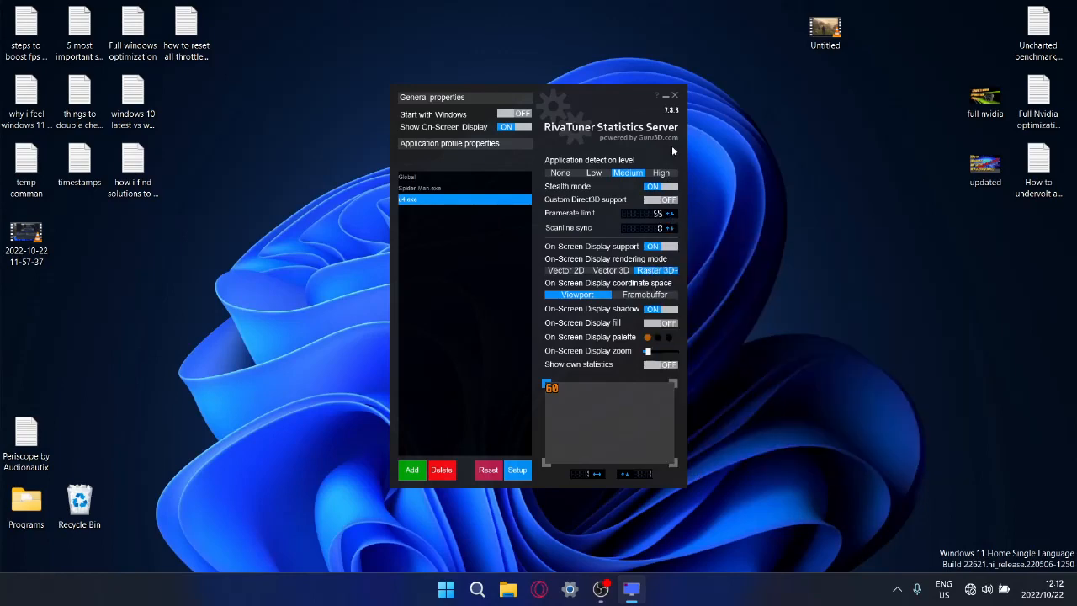
click(674, 94)
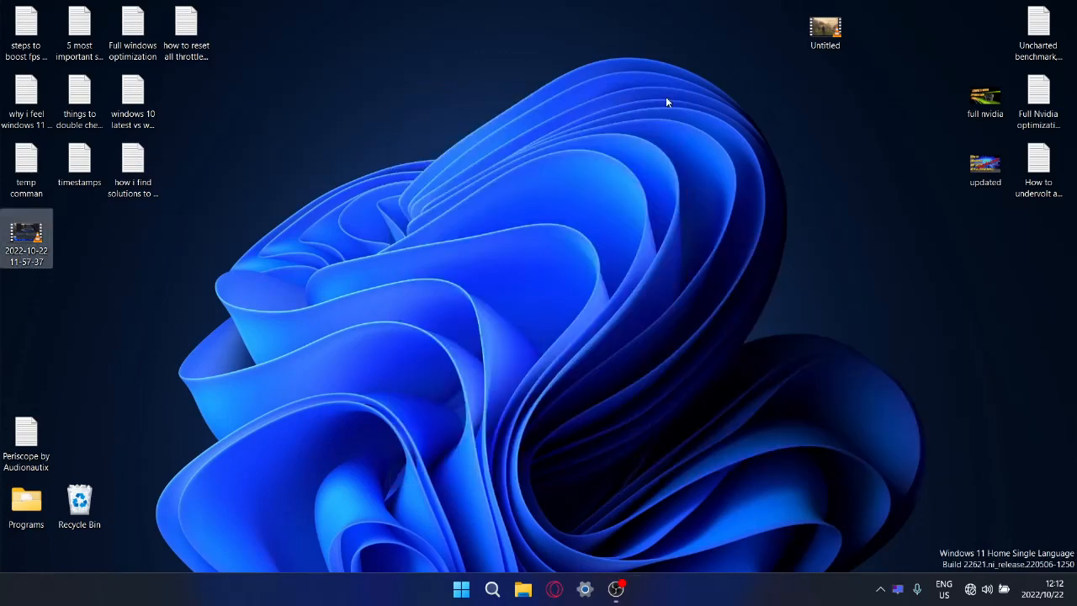